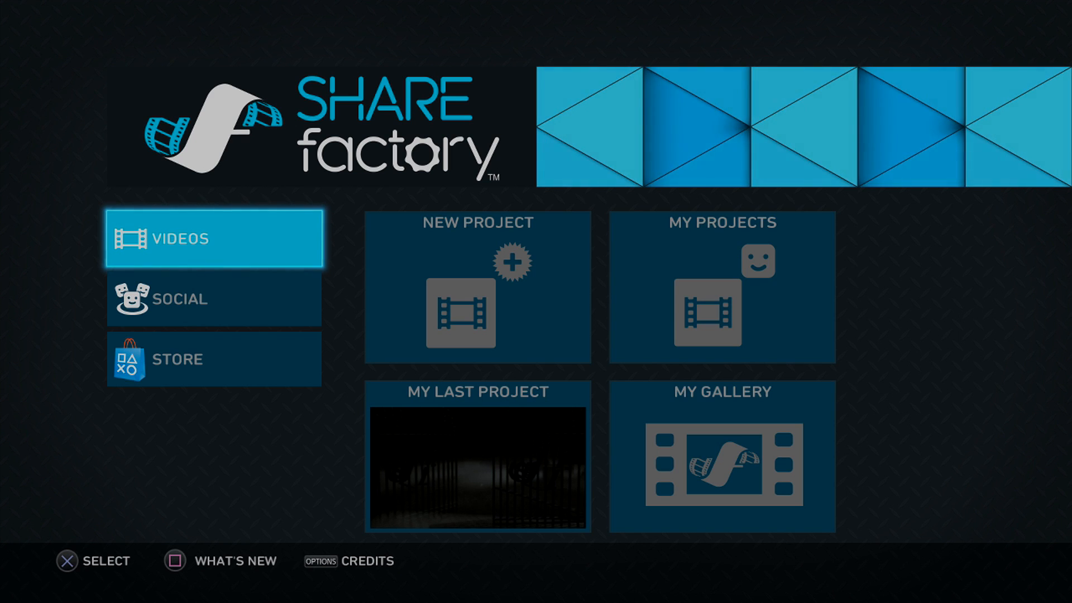
- Start a Horror-theme project, dropping the theme intro/outro clips and keeping only Project 17*
left_click(477, 290)
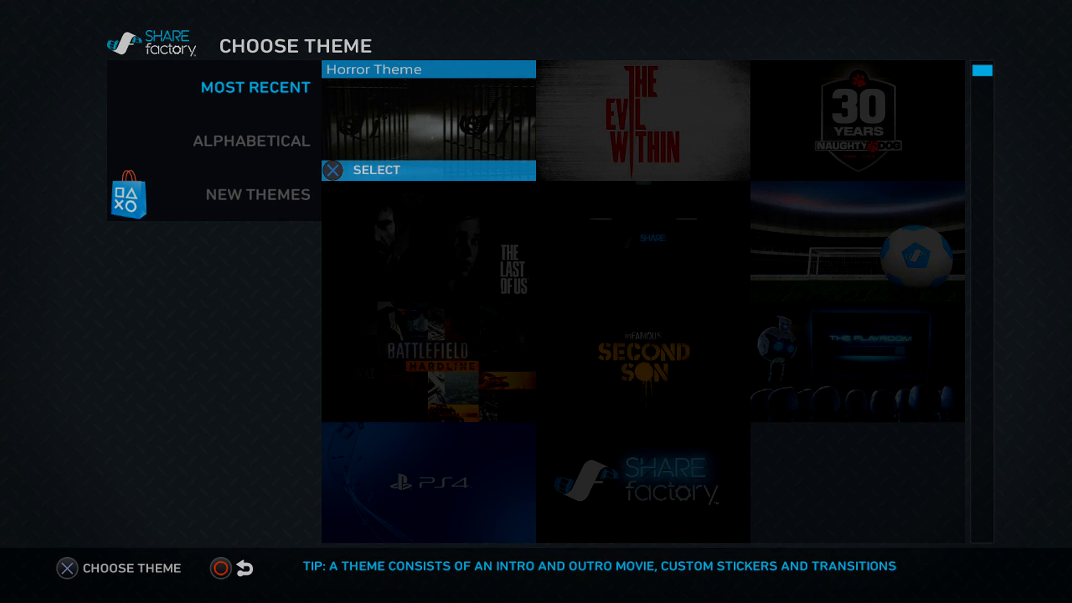
left_click(428, 170)
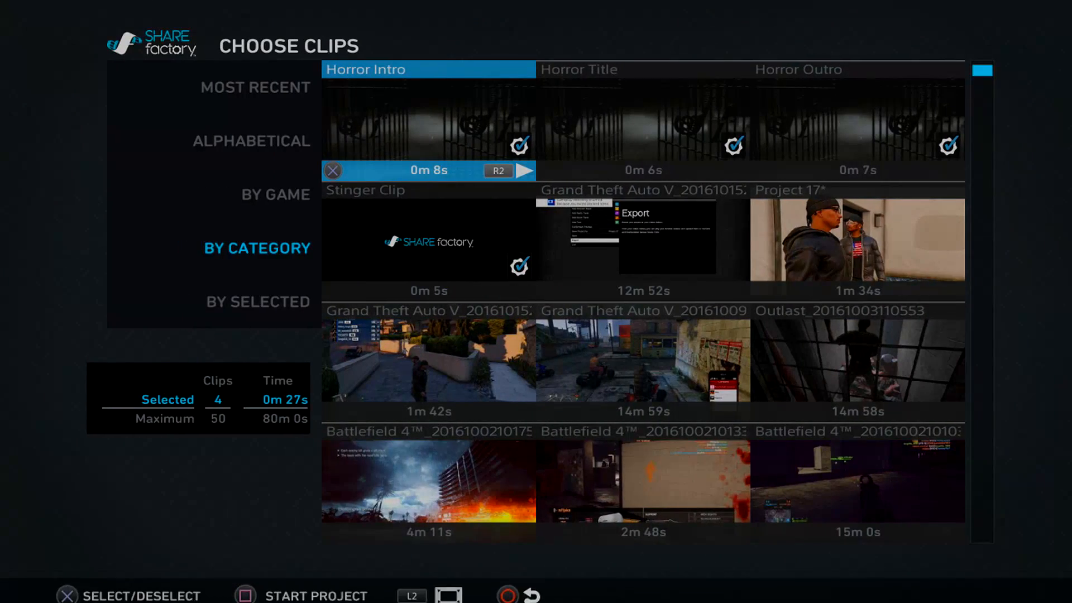
left_click(855, 241)
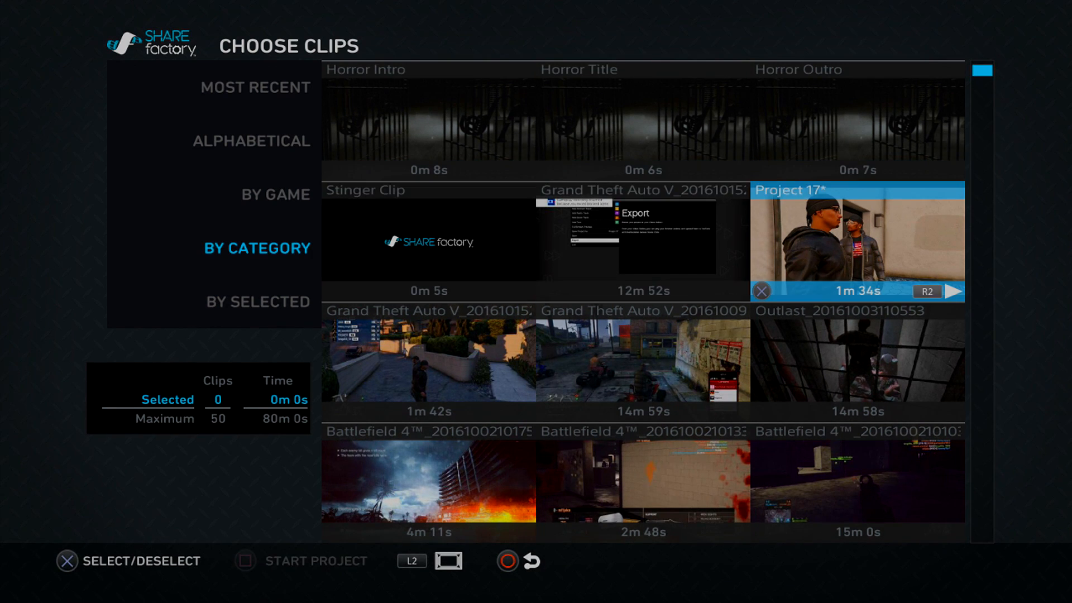
left_click(856, 240)
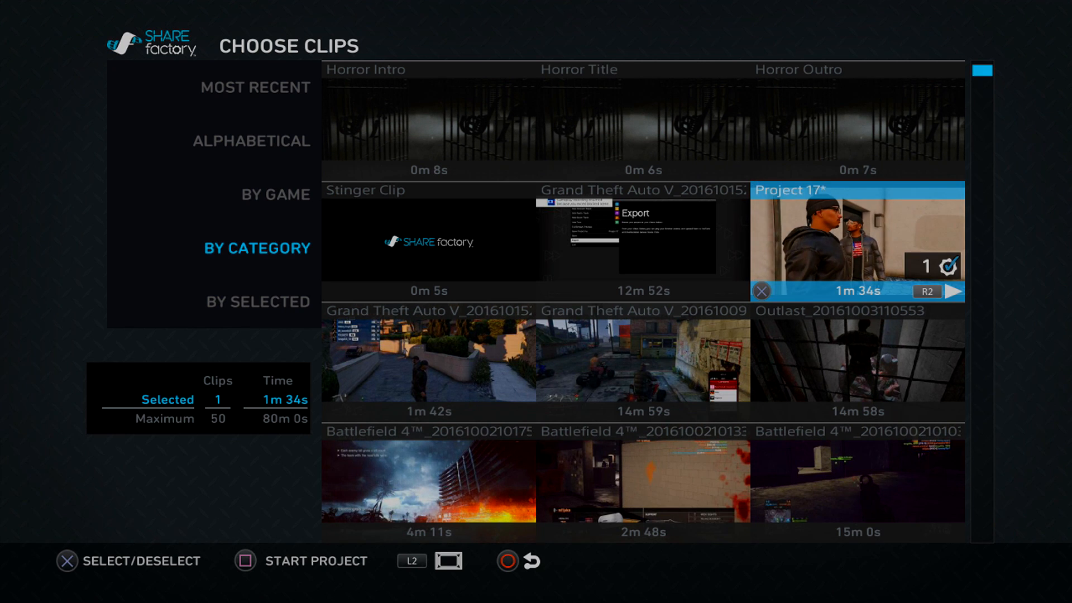
left_click(246, 561)
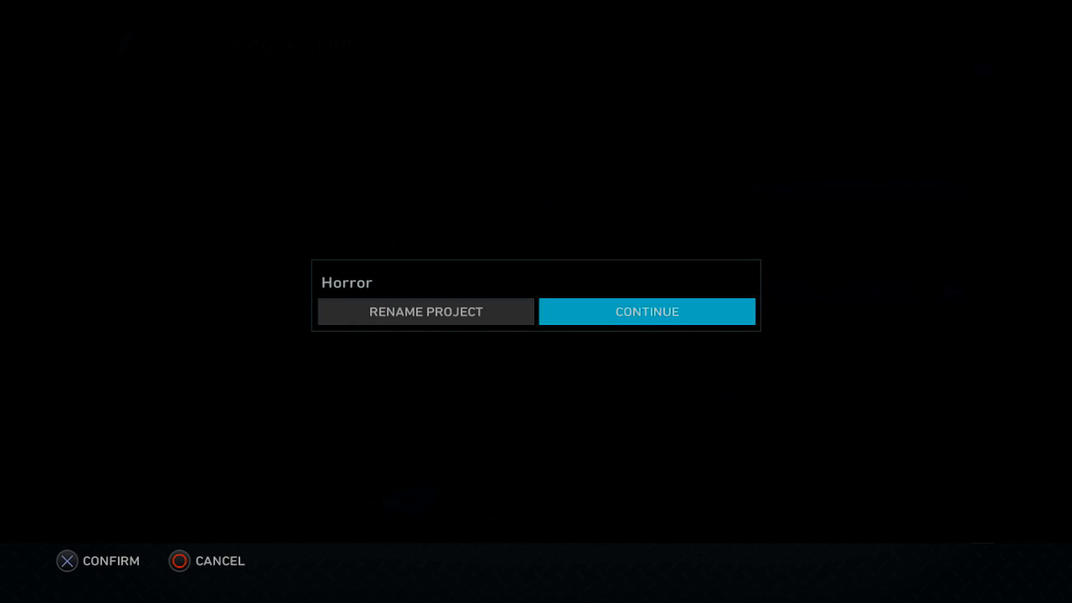
- Continue into the Horror project without renaming and delete the clip's image filter
left_click(645, 311)
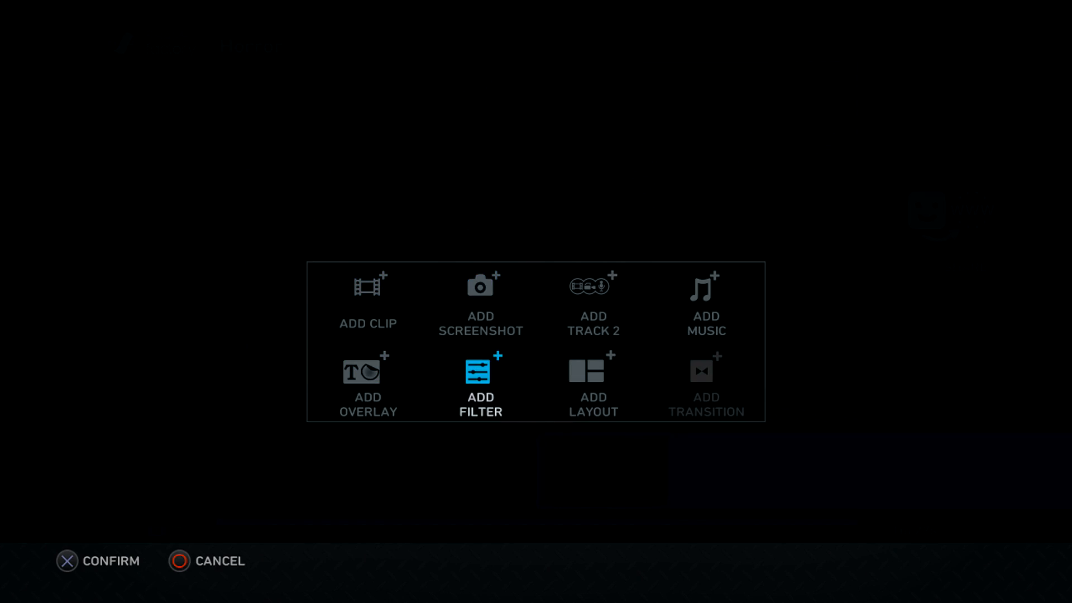
left_click(480, 383)
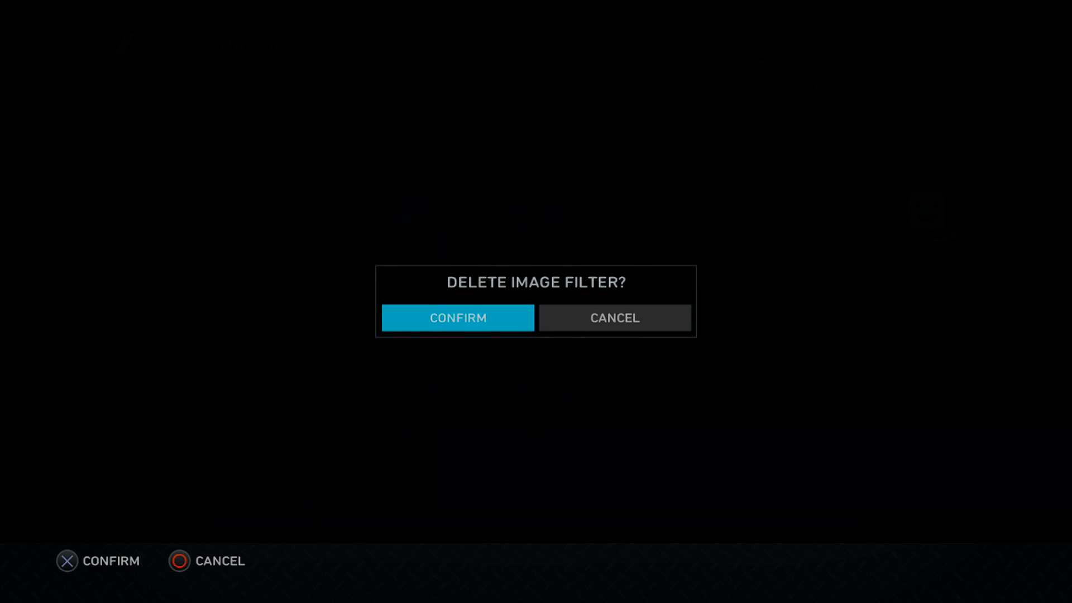
left_click(457, 317)
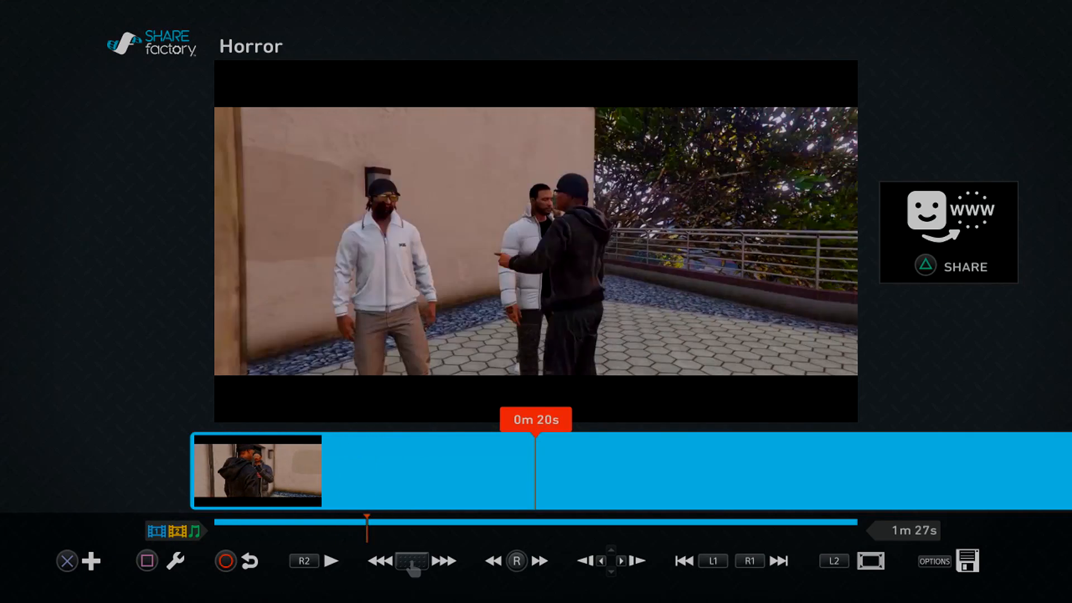
- Rewind to 0m 0s and delete the clip's layout filter through Edit Layout
left_click(444, 560)
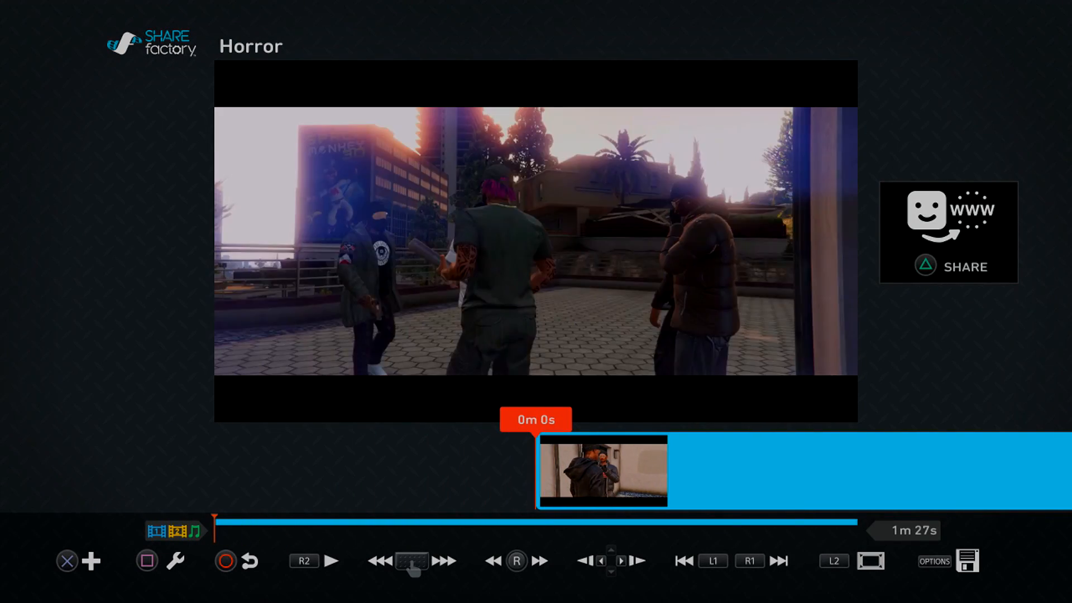
left_click(175, 561)
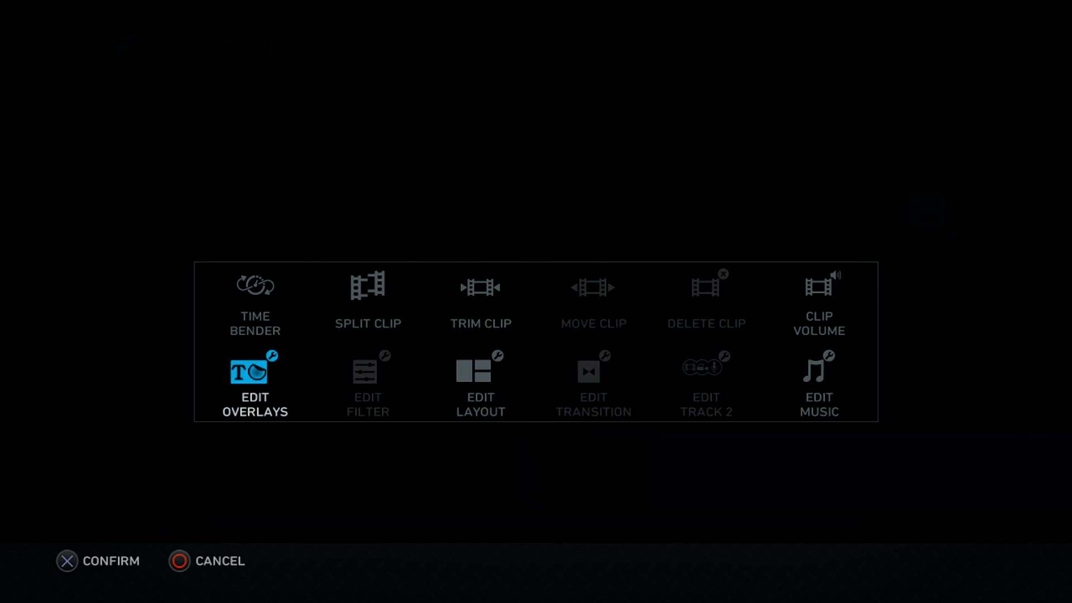
left_click(480, 383)
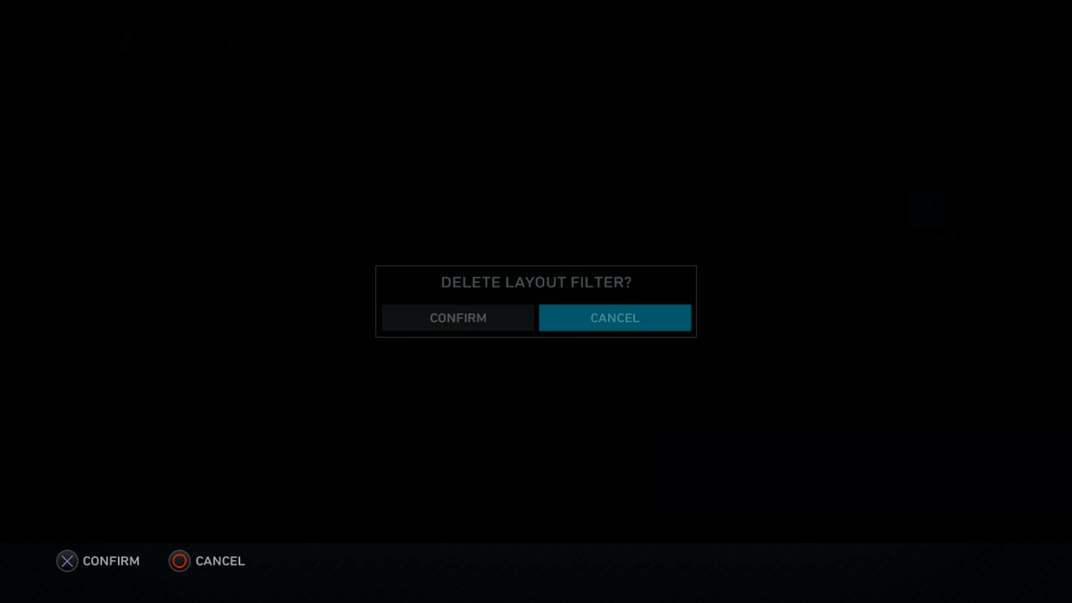
left_click(613, 317)
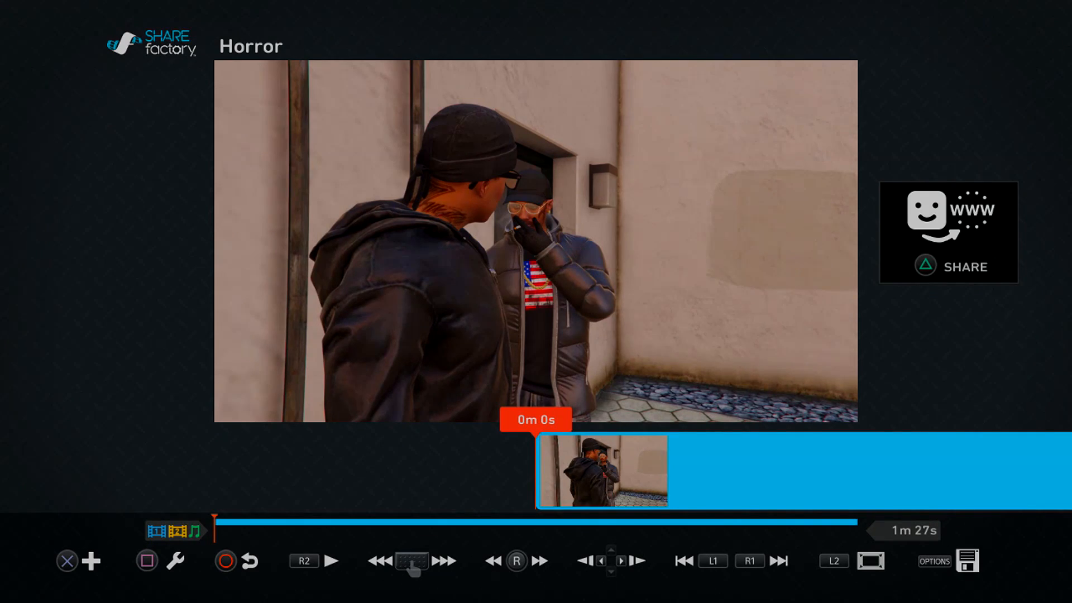
- From the edit menu, choose Add Track 2 to reach the Choose Clip screen
left_click(92, 560)
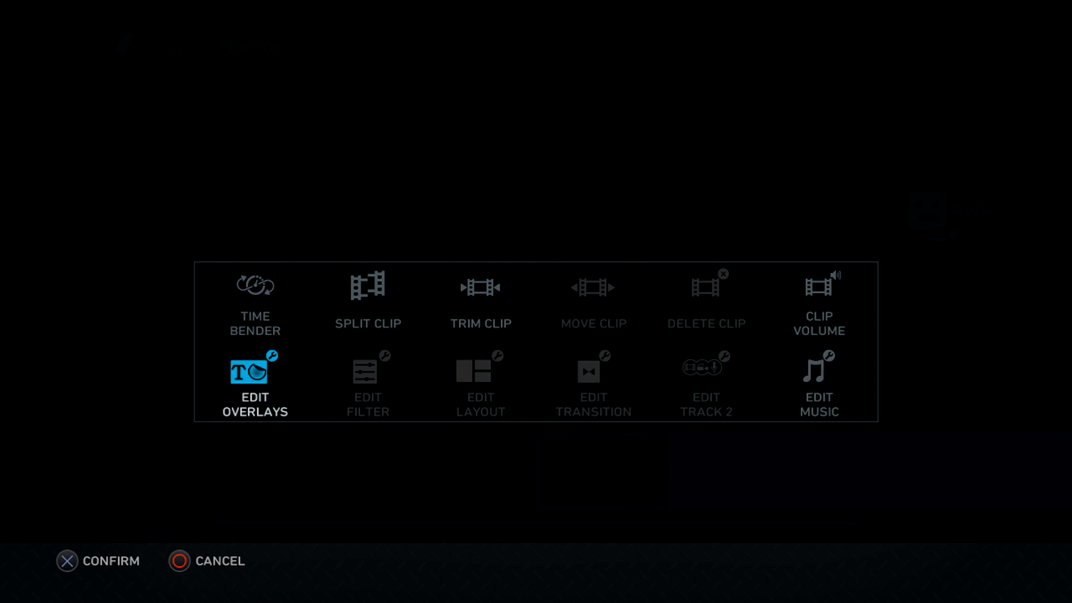
left_click(480, 301)
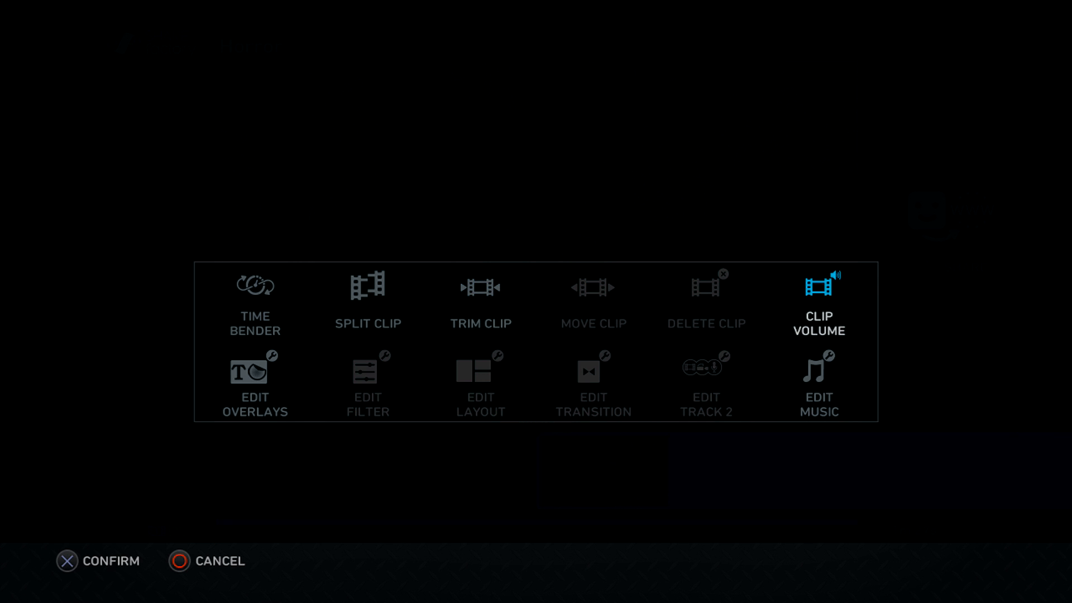
left_click(254, 369)
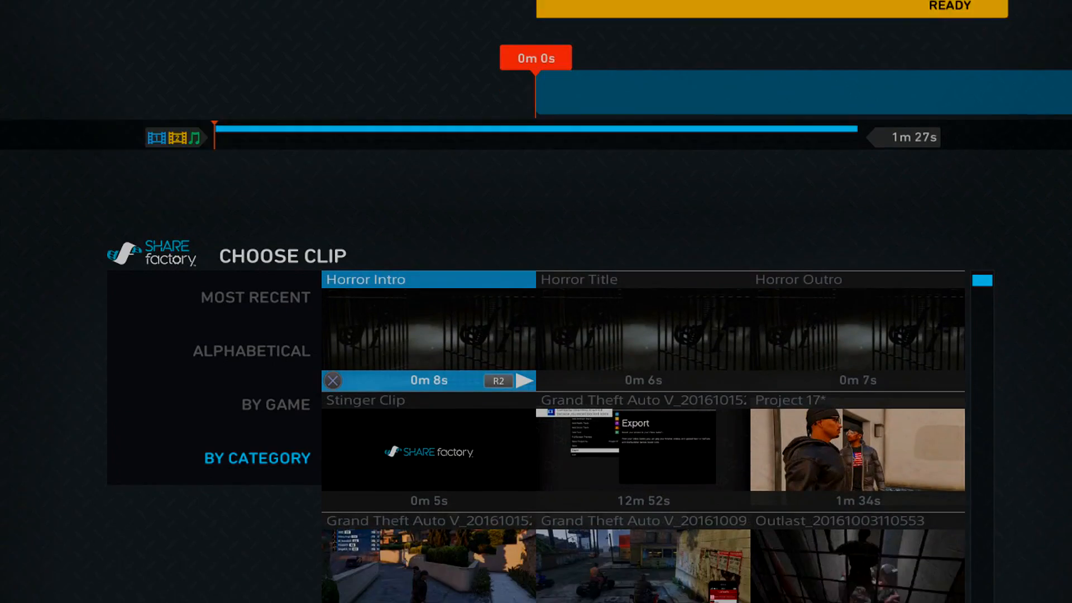
- Put a gameplay clip on Track 2, preview it, and start trimming it
scroll("down", 3)
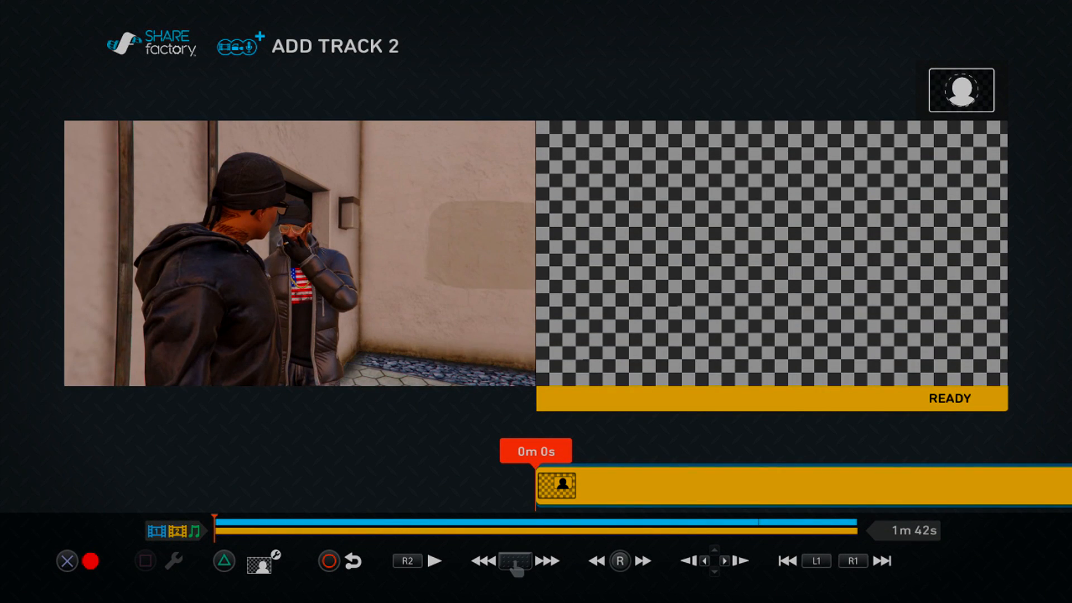
left_click(435, 561)
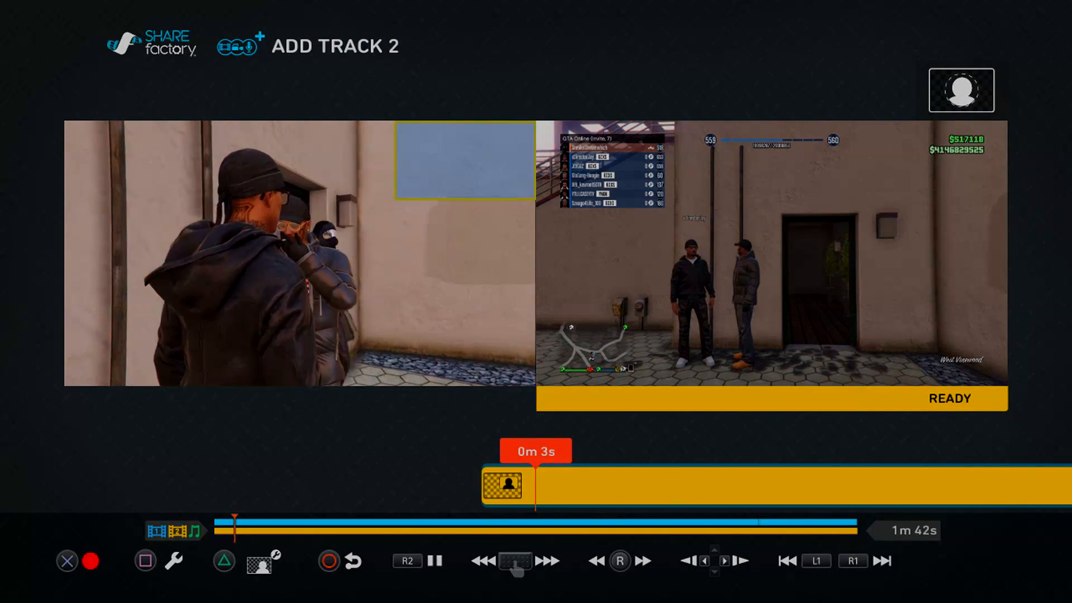
left_click(407, 560)
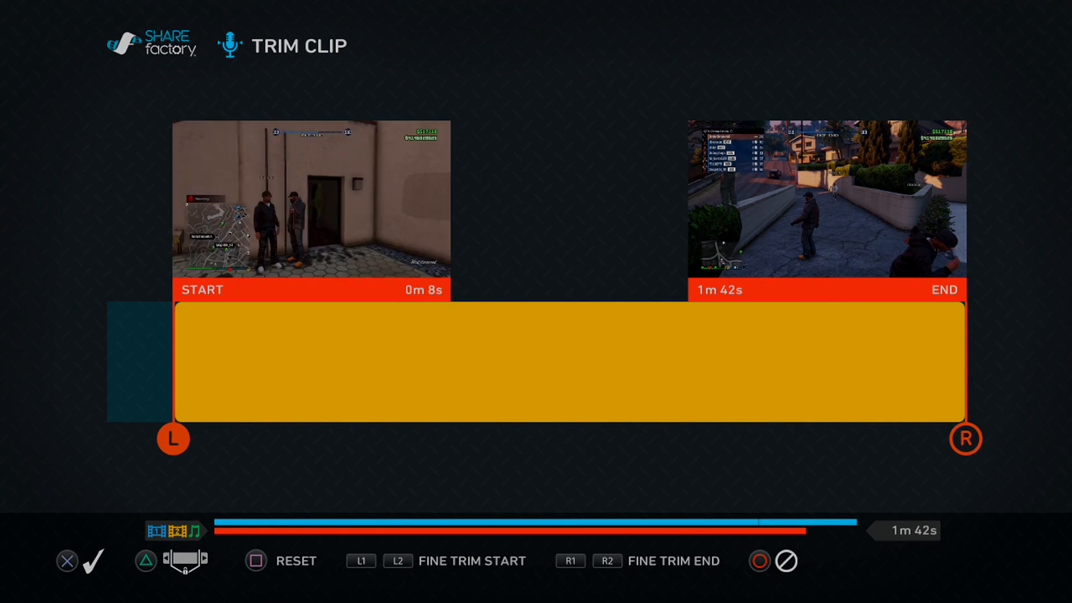
- Apply the first Track 2 trim and preview both tracks from the start
left_click(66, 560)
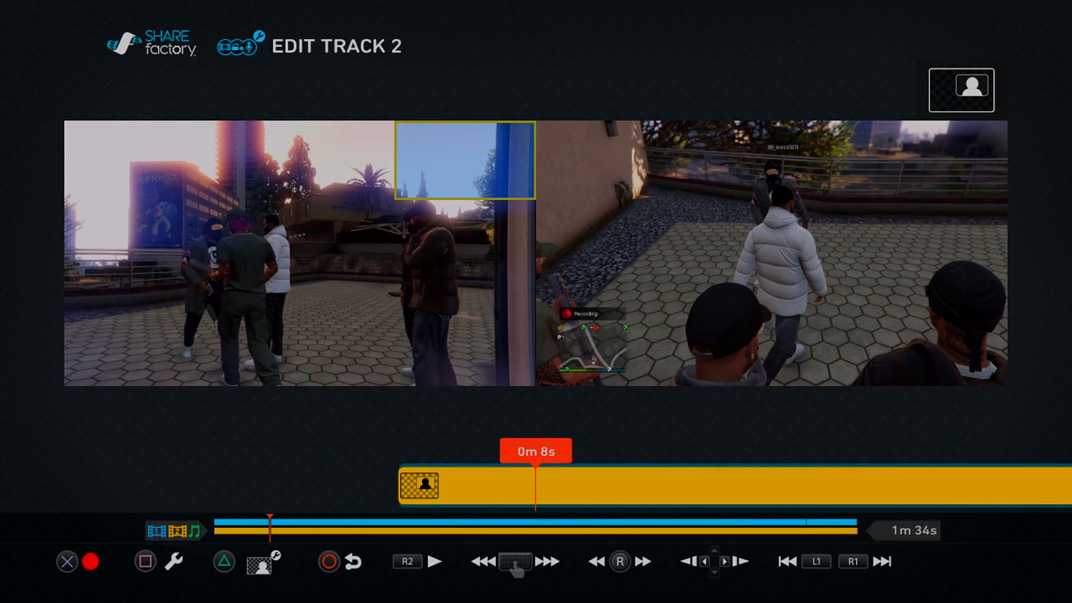
left_click(432, 560)
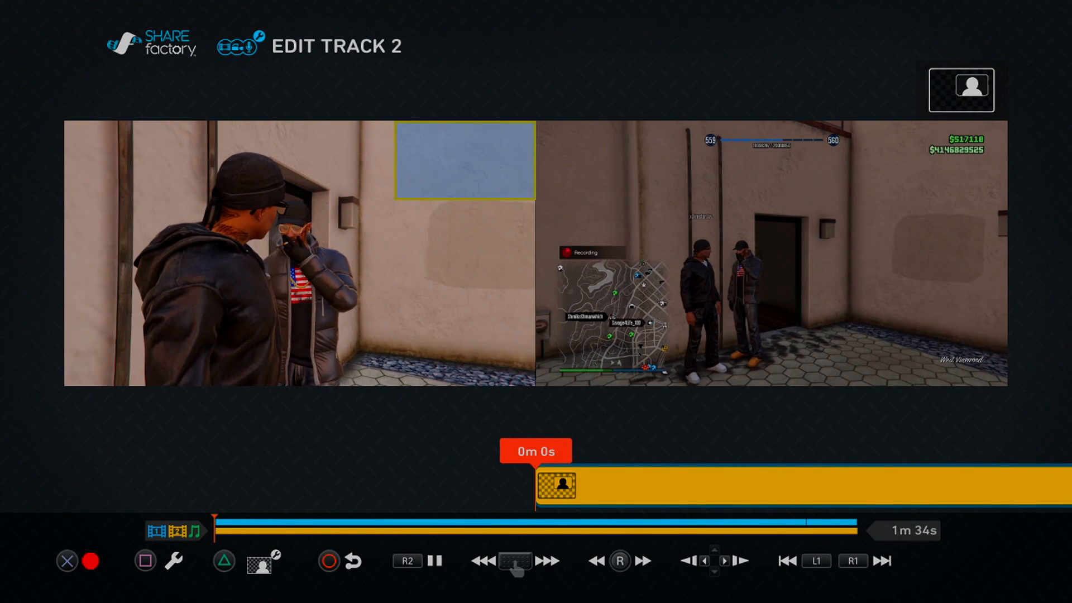
left_click(434, 560)
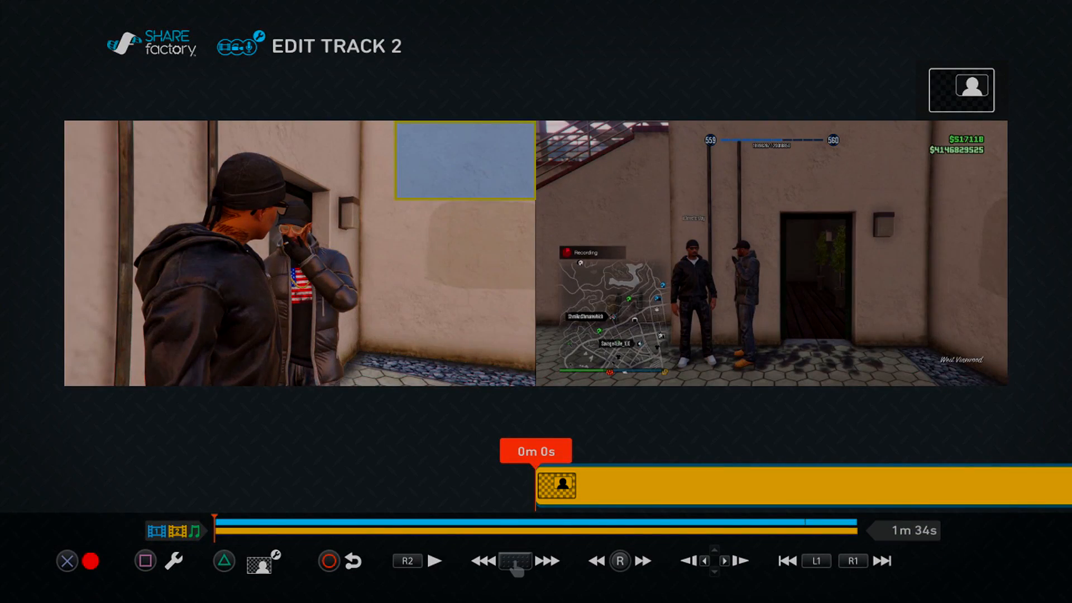
left_click(435, 560)
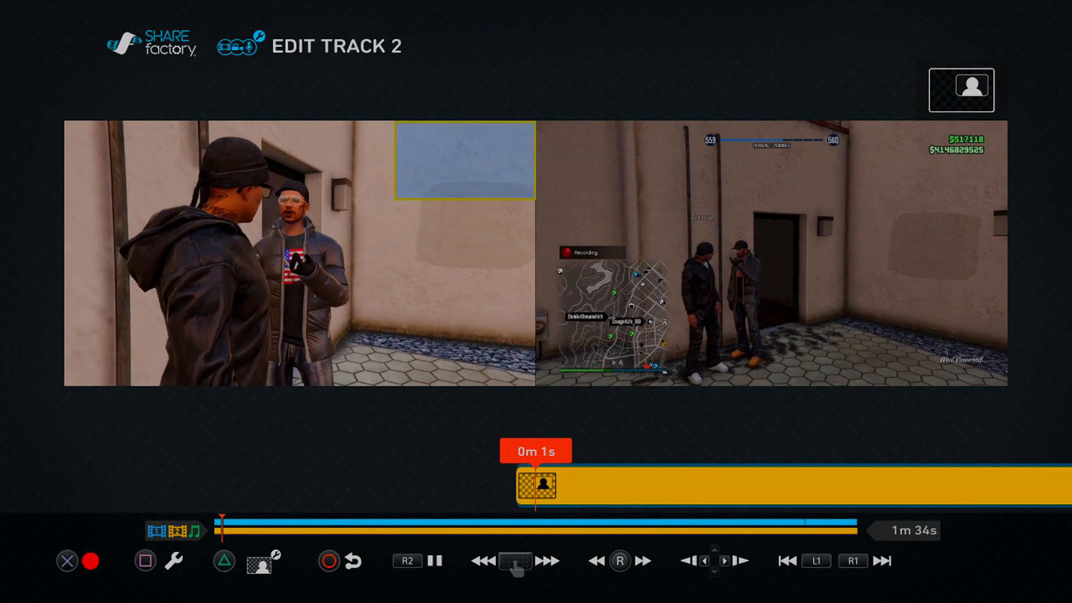
- Re-trim the Track 2 clip so it starts at 0m 8s
left_click(542, 484)
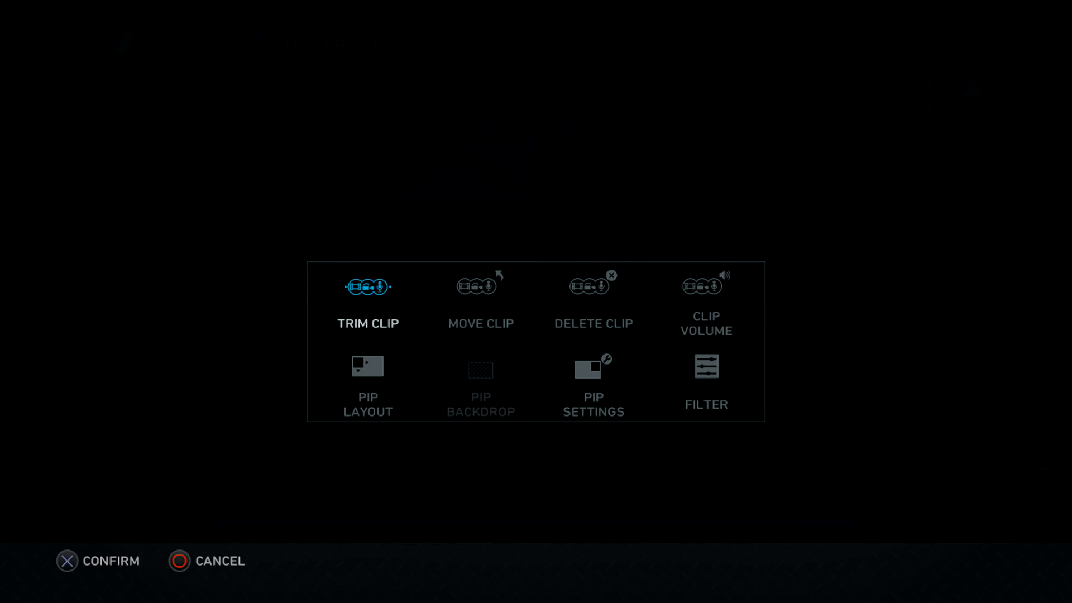
left_click(367, 286)
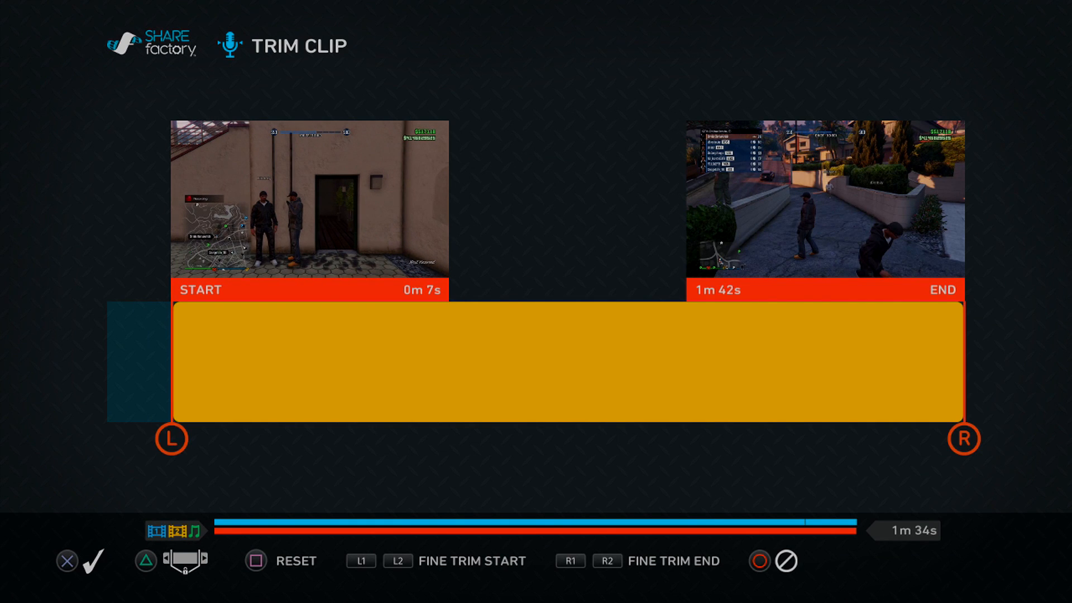
left_click(67, 559)
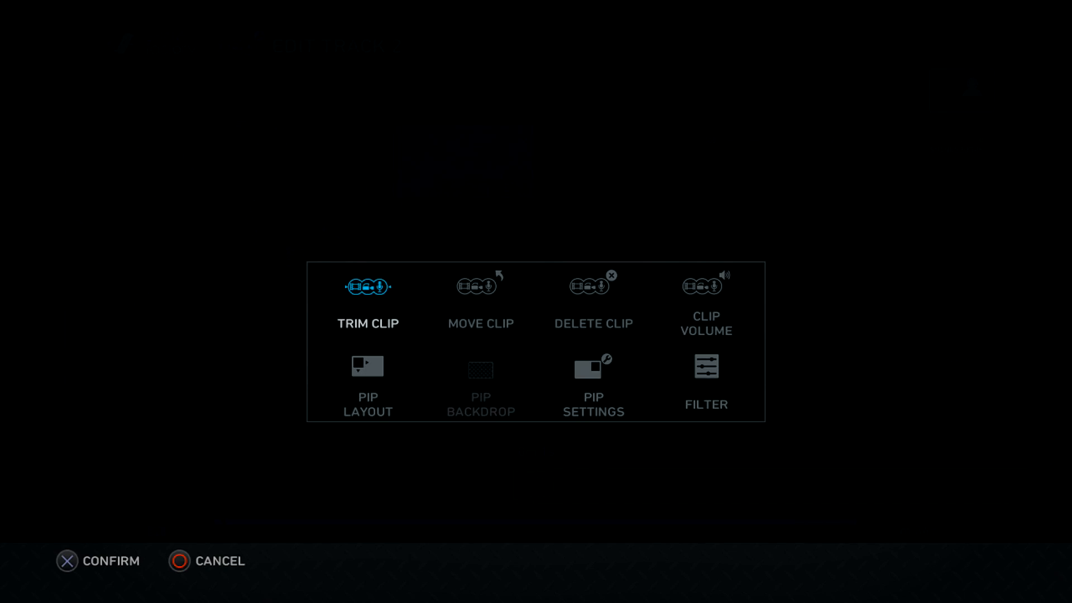
left_click(368, 286)
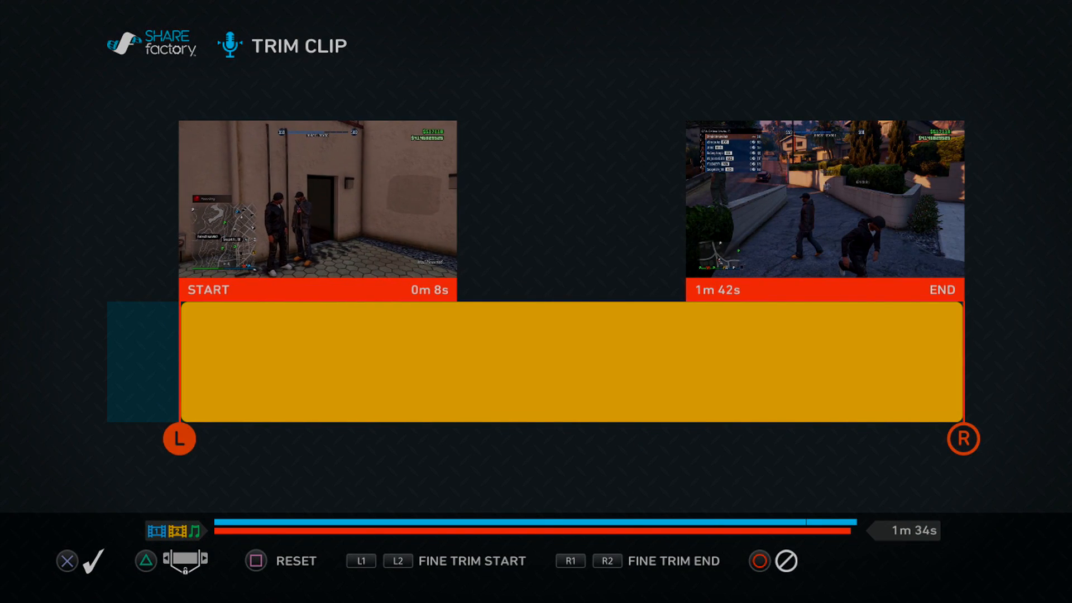
left_click(67, 561)
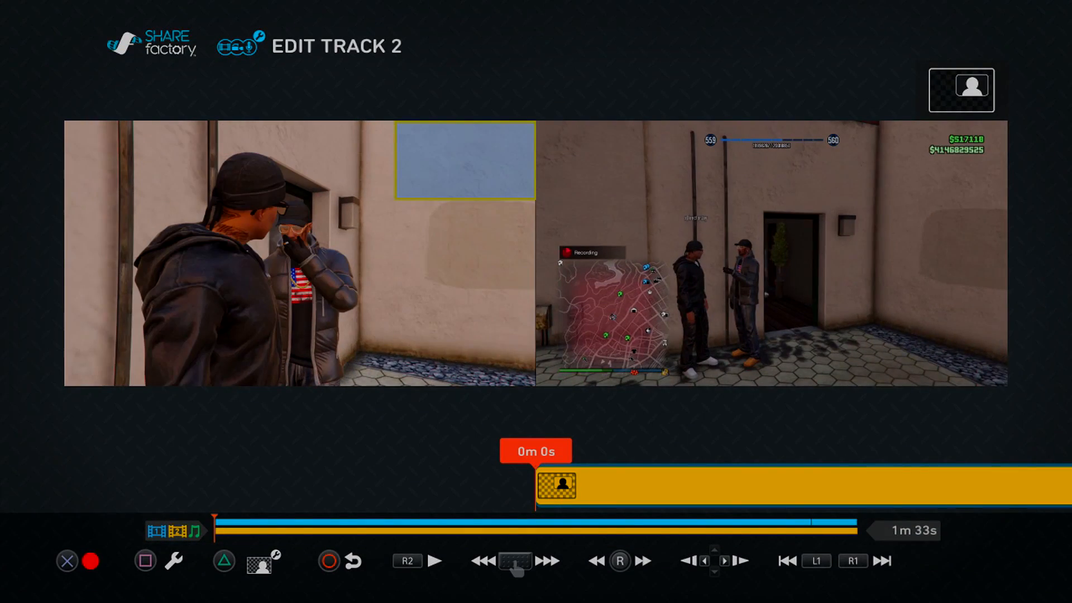
- Play Track 2 beside the main footage up to 0m 33s, then stop
left_click(434, 561)
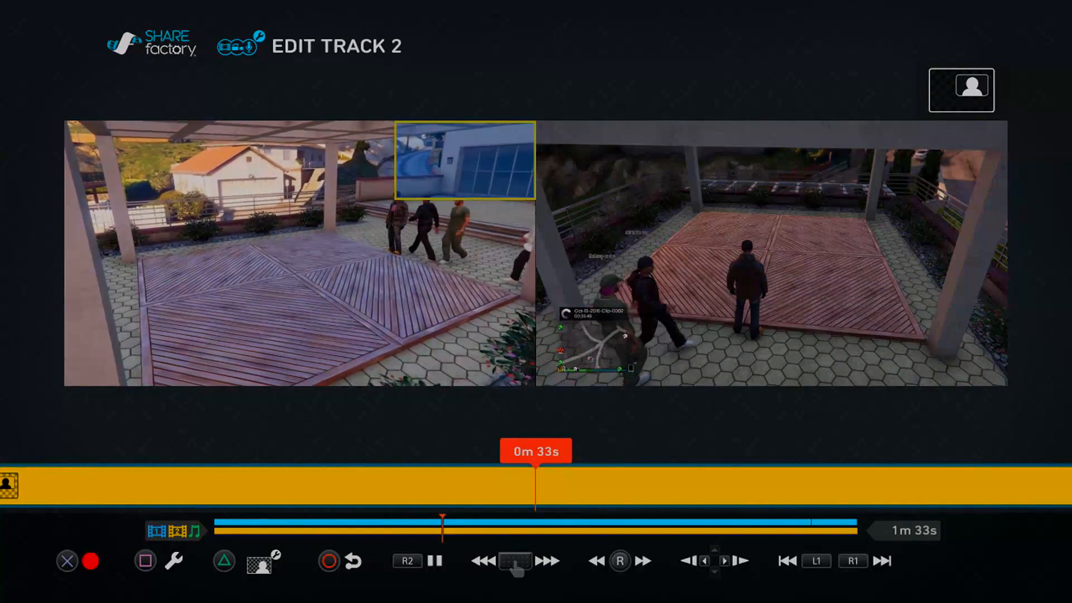
left_click(406, 560)
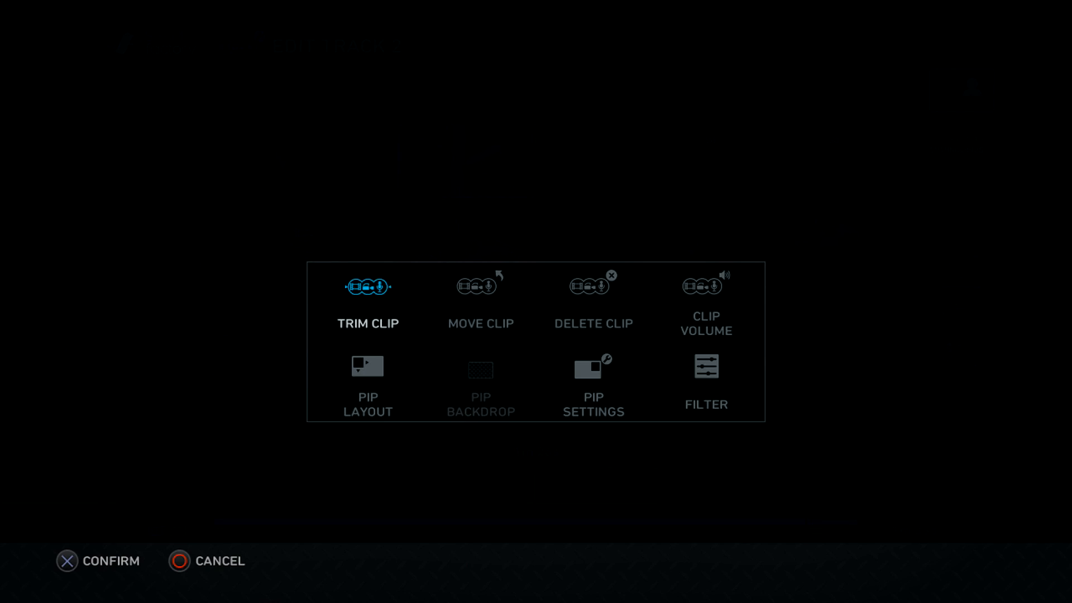
- Trim the Track 2 clip's end handle to 1m 35s and confirm
left_click(367, 287)
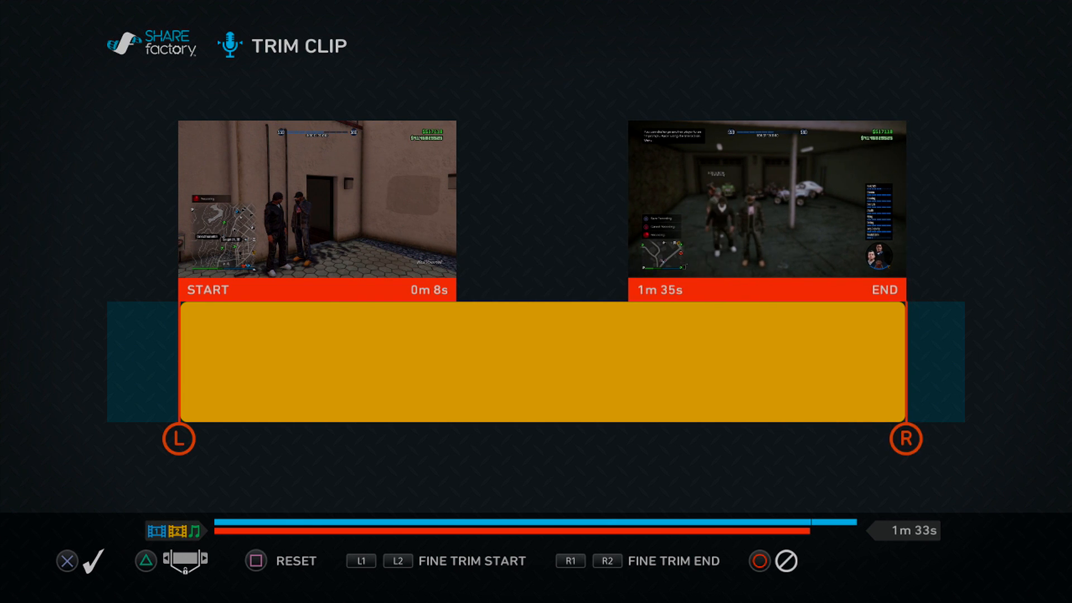
left_click(66, 559)
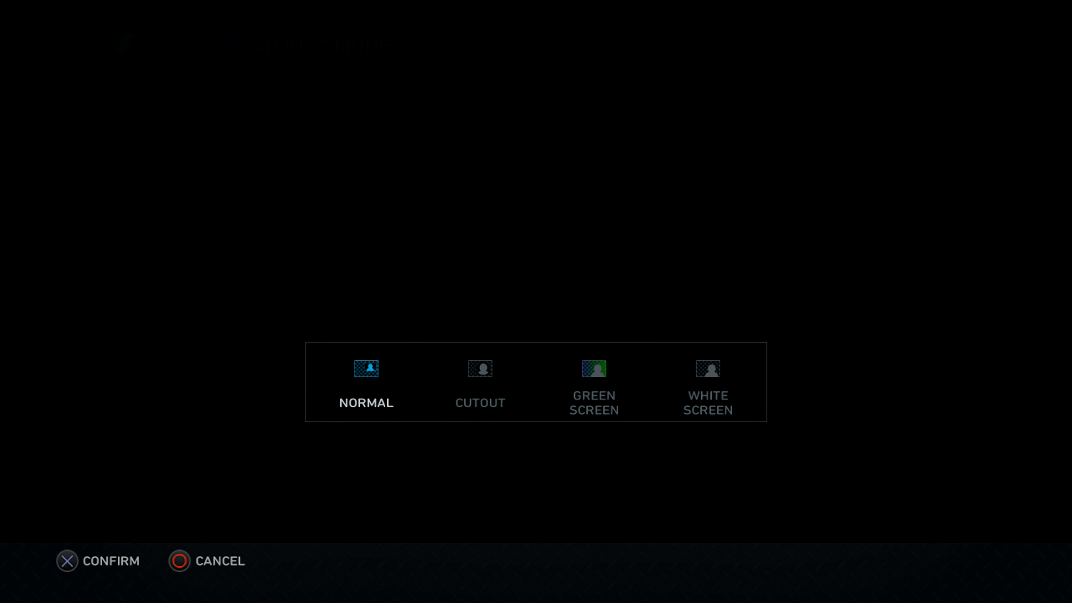
- Keep the Normal PIP layout and set the Pan & Zoom radius to 0.00
left_click(66, 561)
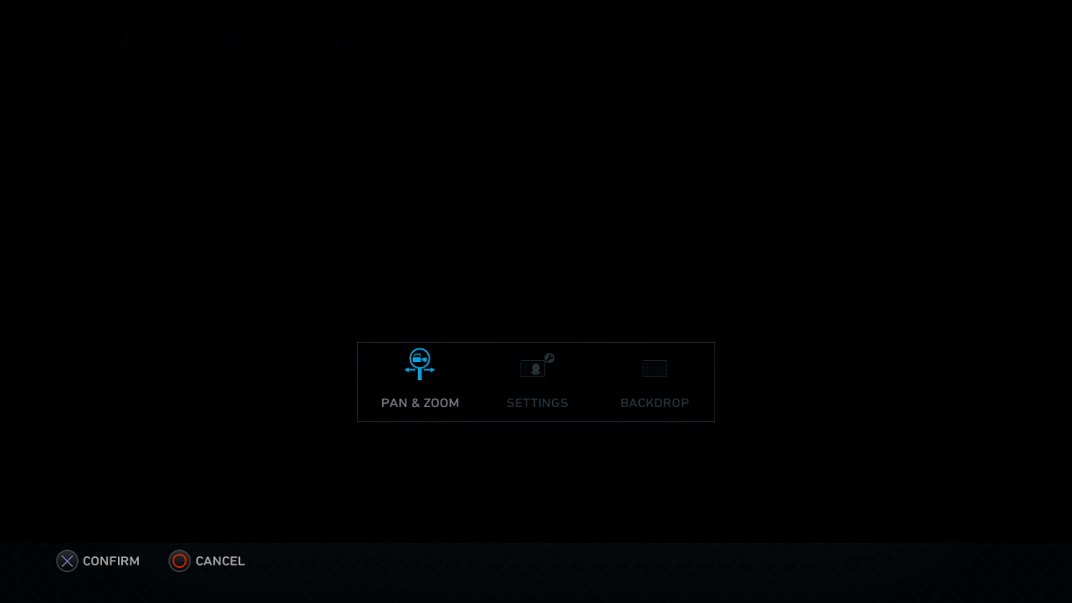
left_click(536, 381)
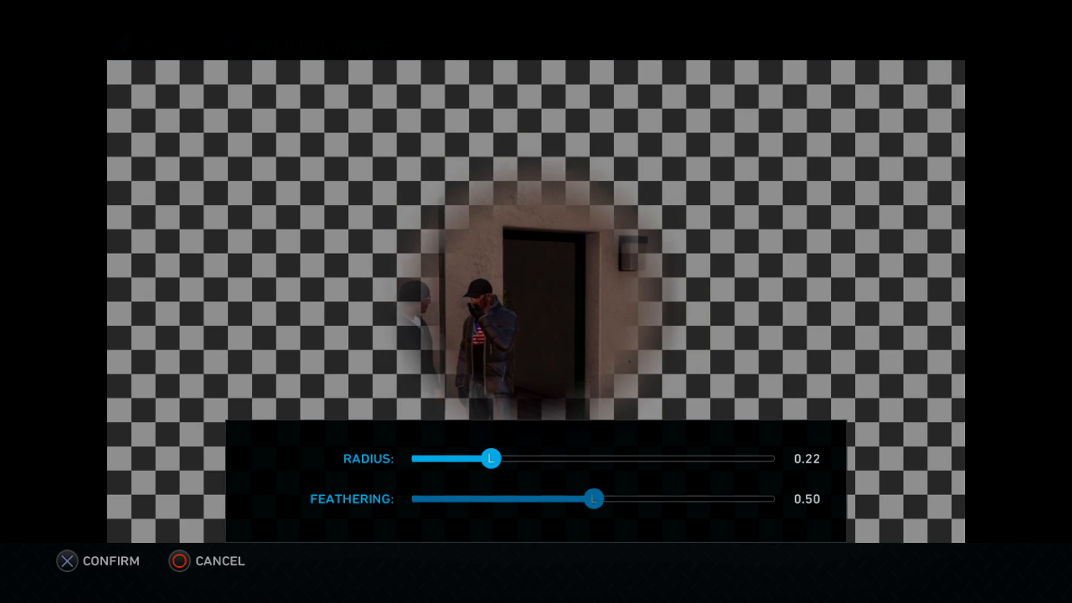
left_click_drag(491, 459, 410, 459)
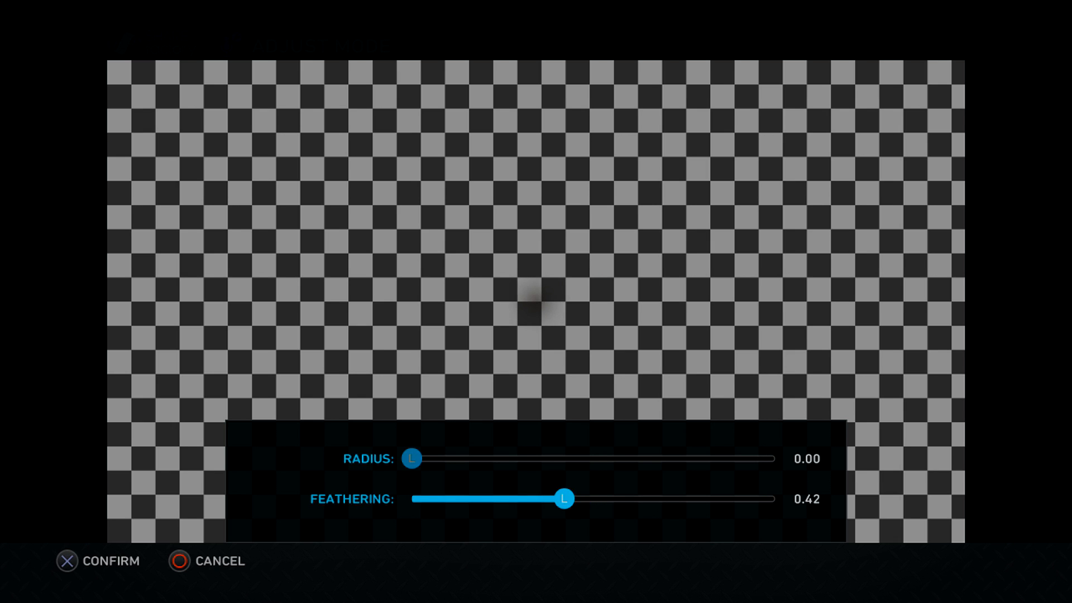
left_click(67, 561)
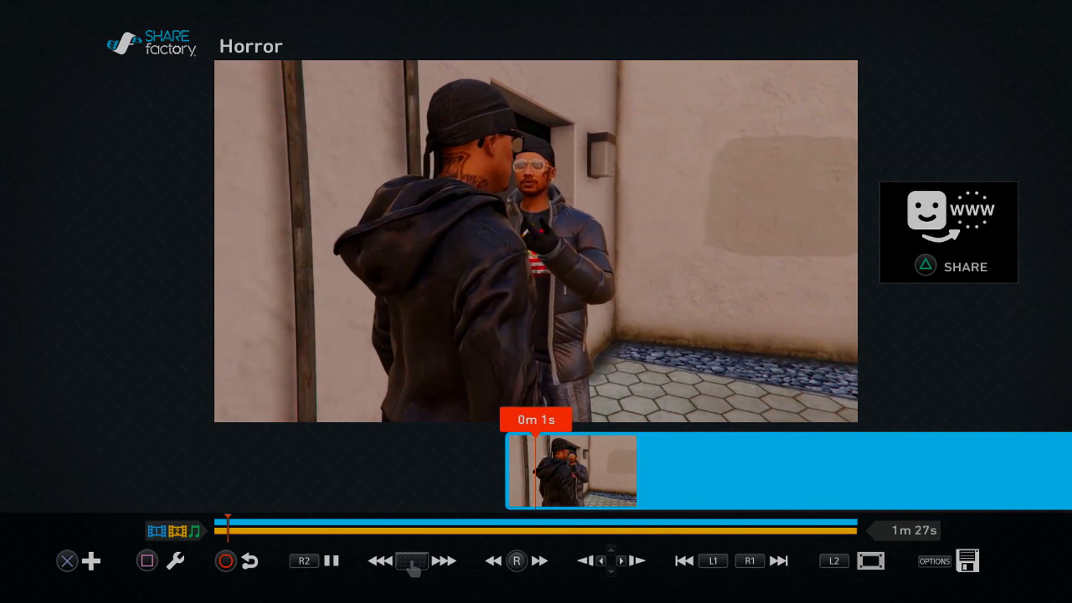
- Play the Horror timeline to 0m 13s, then bring up the add menu
left_click(442, 560)
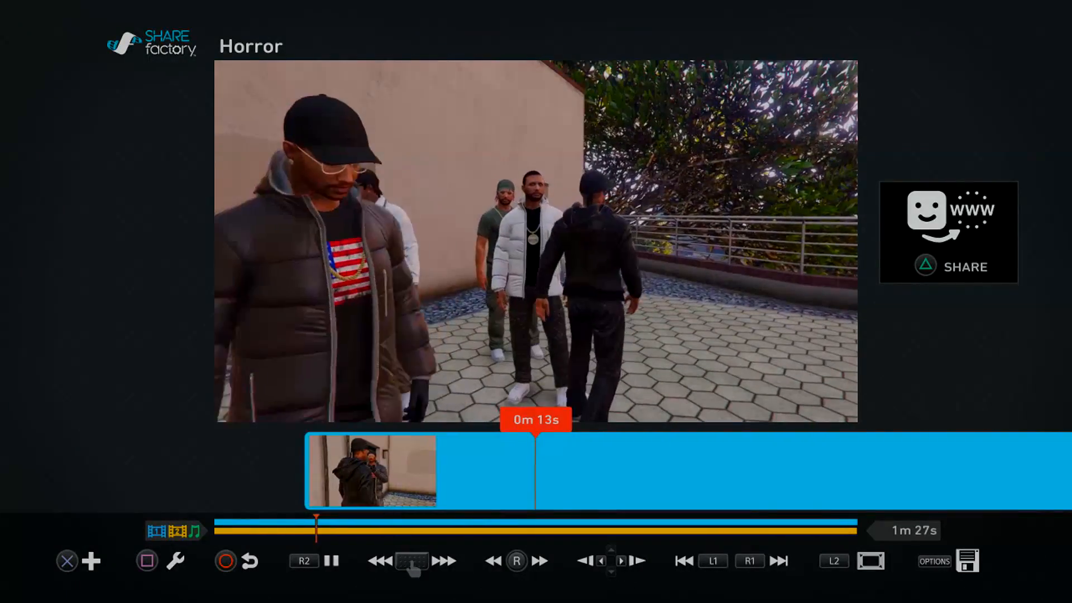
left_click(91, 560)
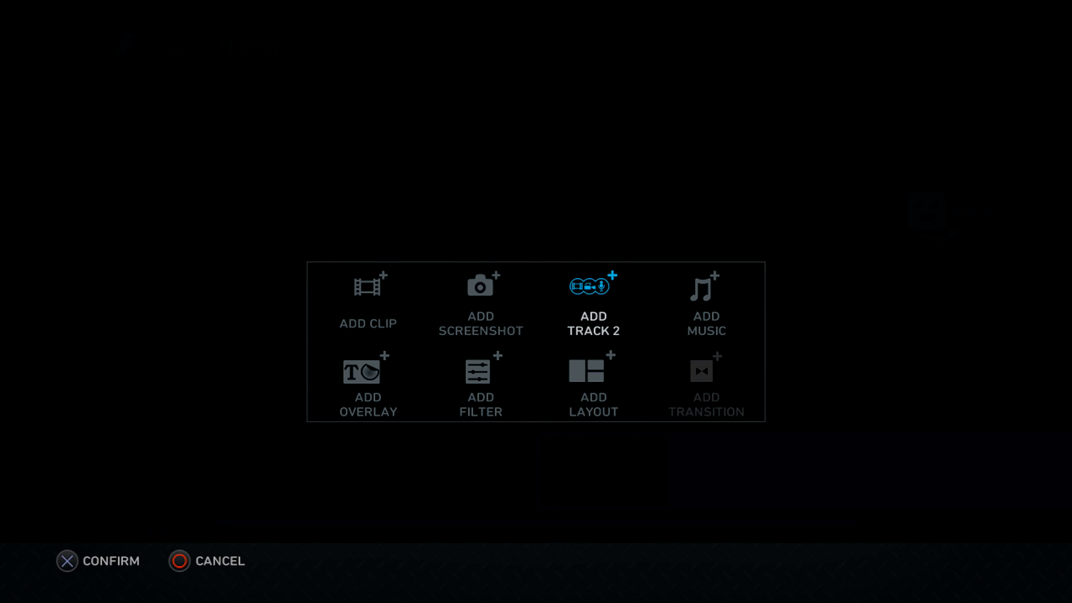
- Add the first Most Recent music track beneath the Horror project footage
left_click(706, 301)
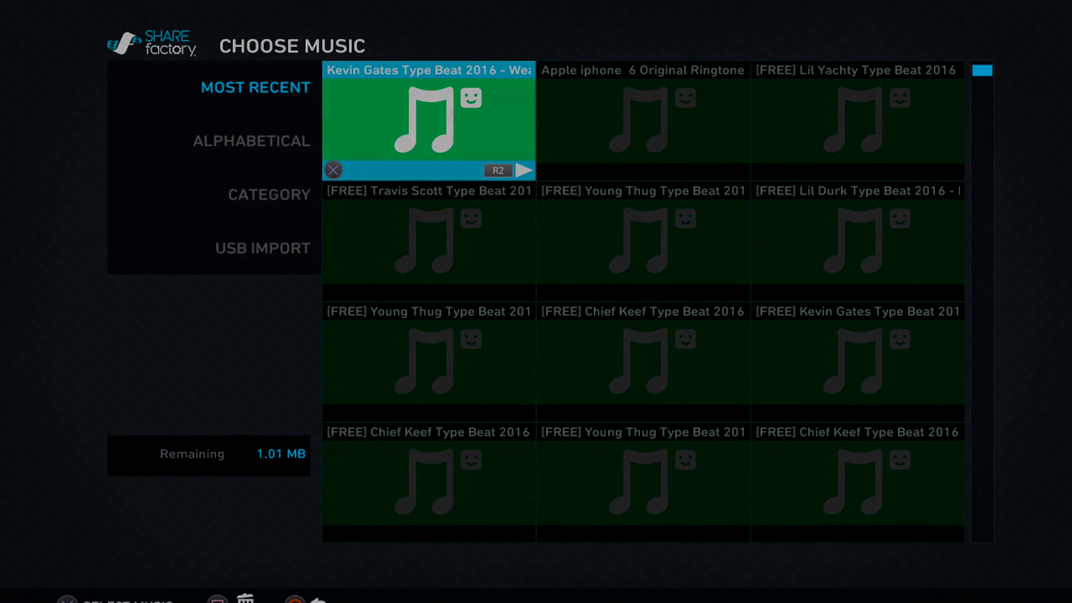
scroll("down", 3)
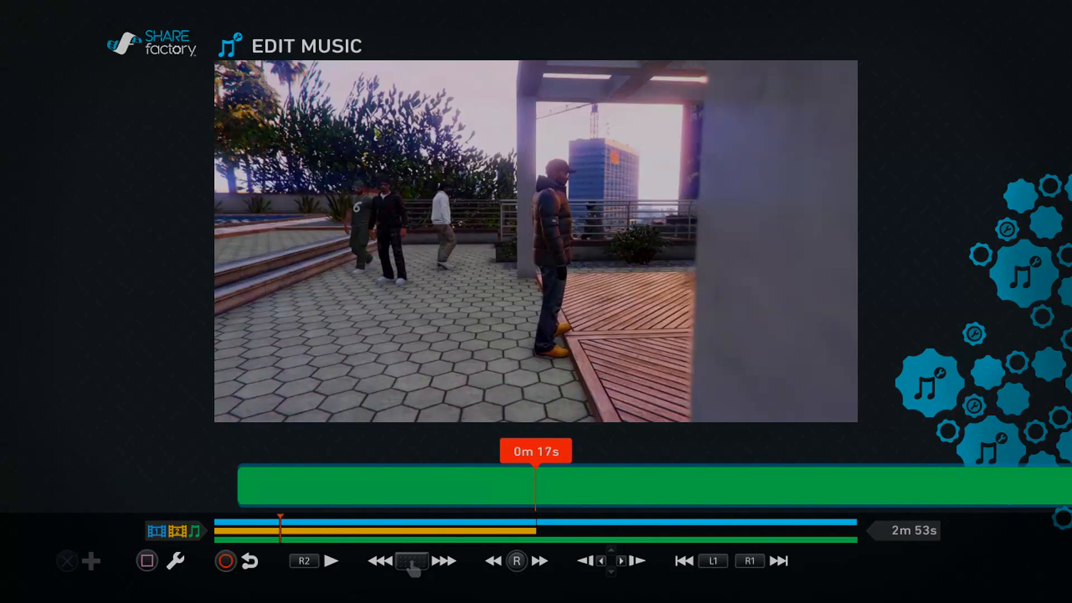
- Return to the music chooser to preview a Young Thug type beat
left_click(332, 561)
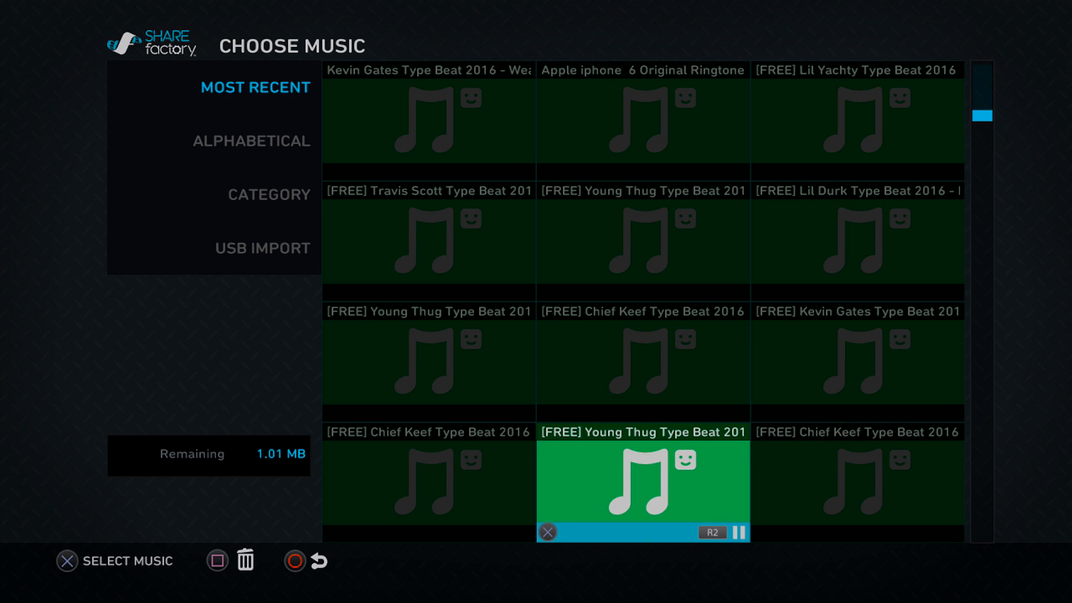
- Add the Young Thug beat for a 5m 10s soundtrack and open music options
scroll("down", 3)
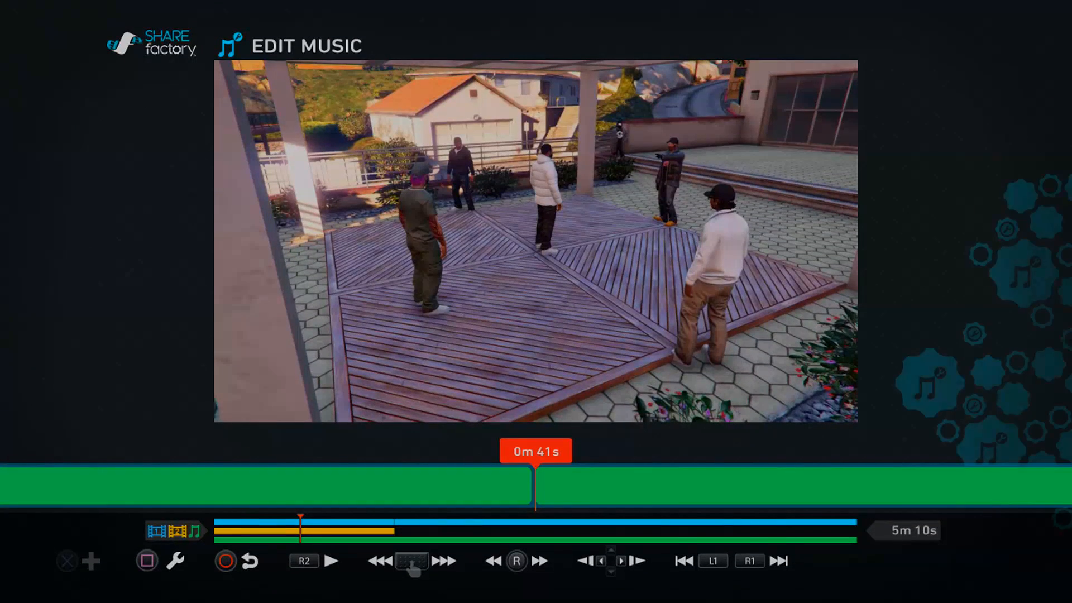
left_click(332, 561)
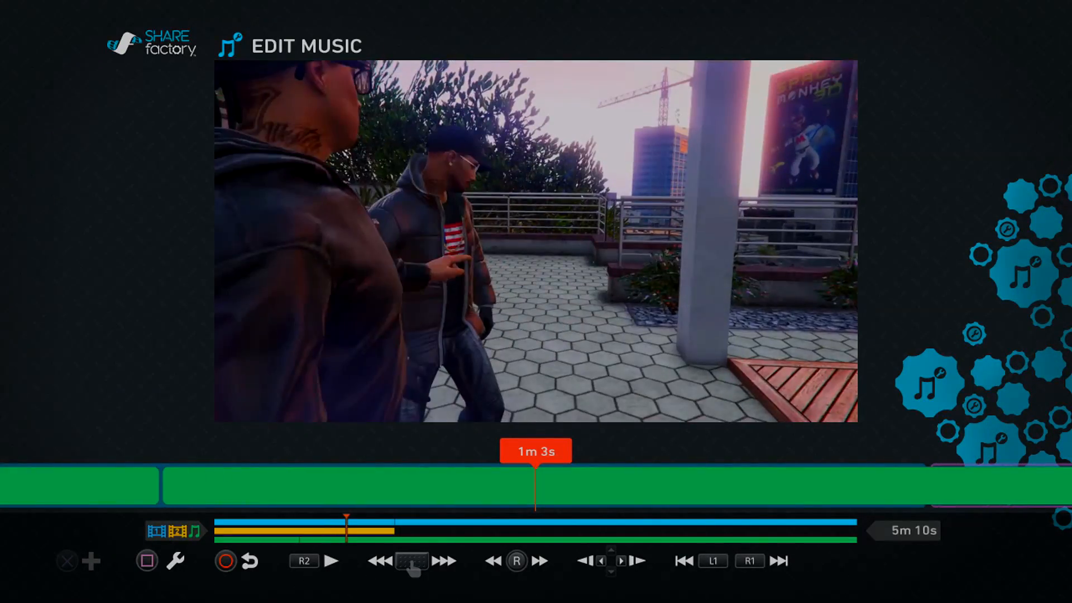
left_click(331, 560)
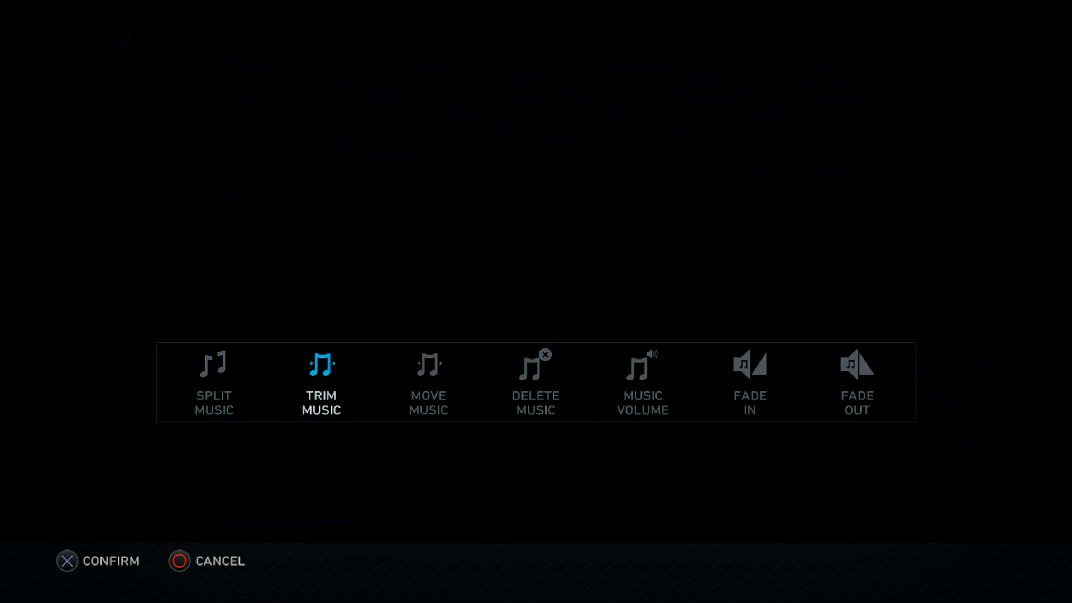
- Enter Move Music mode to slide the music piece to 0m 46s
left_click(428, 383)
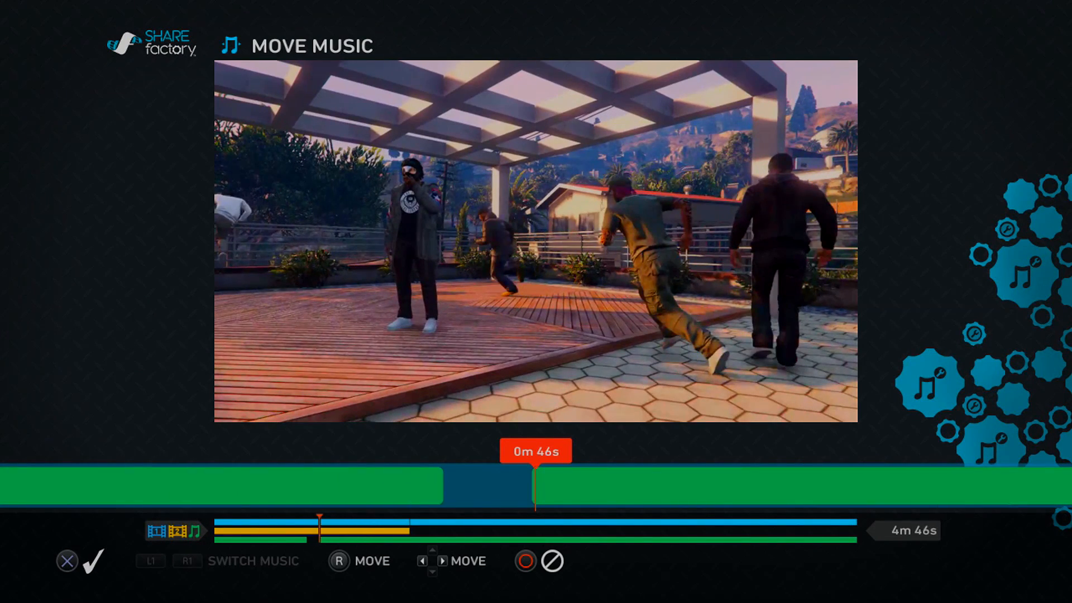